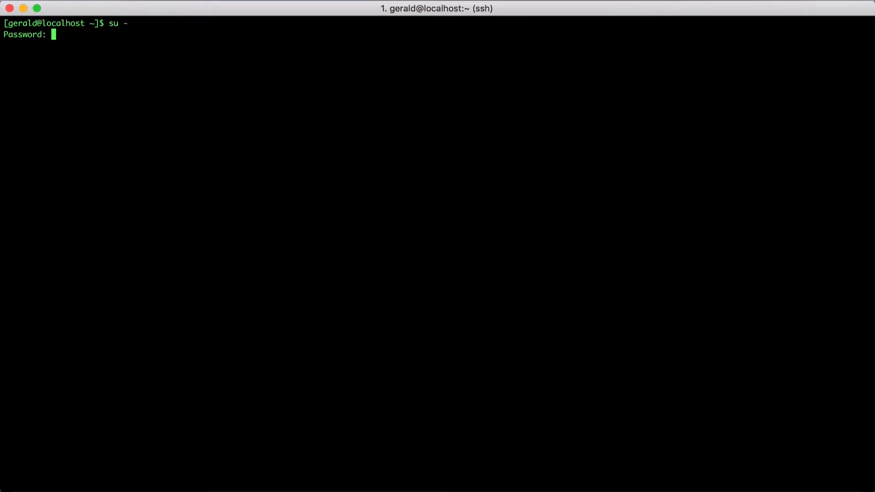
# Log in as root and begin the curl download of oracle-database-preinstall-18c-1.0-1.el7.x86_64.rpm
pyautogui.press('Return')
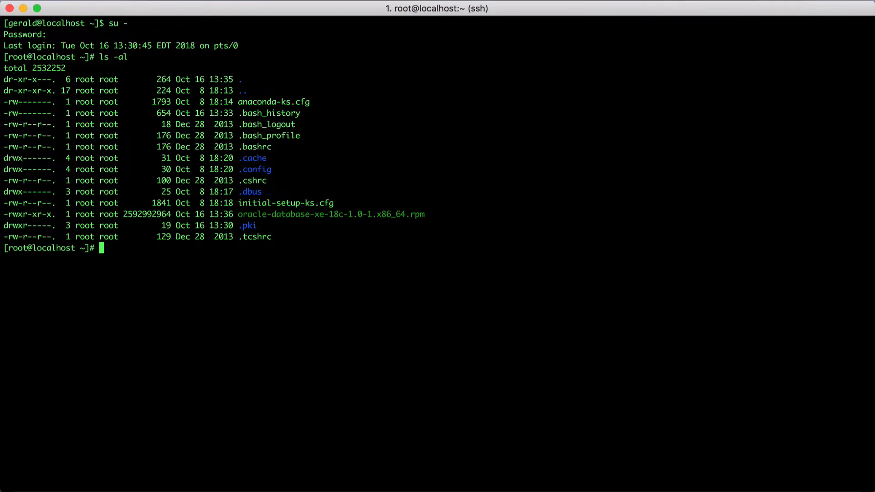
pyautogui.write('curl -o oracle-database-preinstall-18c-1.0-1.el7.x86_64.rpm https://yum.oracle.com/repo/OracleLinux/OL7/latest/x86_64/getPackage/oracle-database-preinstall-18c-1.0-1.el7.x86_64.rpm')
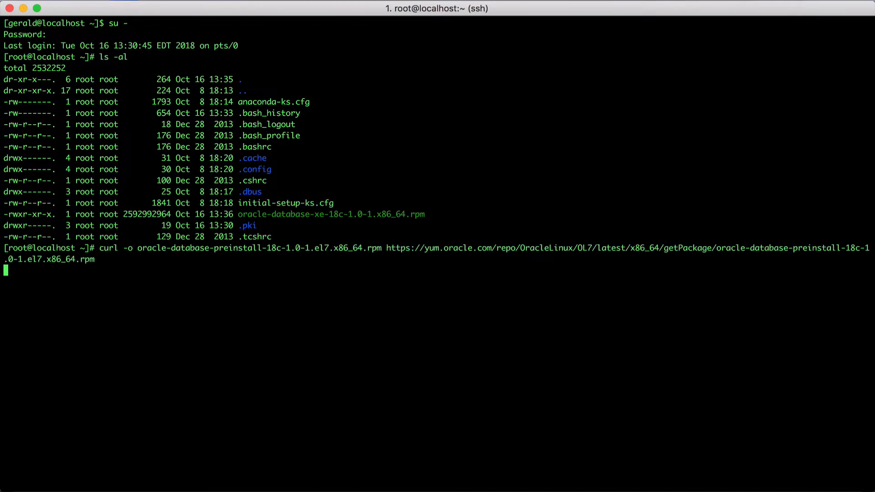
# Download the preinstall 18c rpm into root's home beside the XE rpm
pyautogui.press('Return')
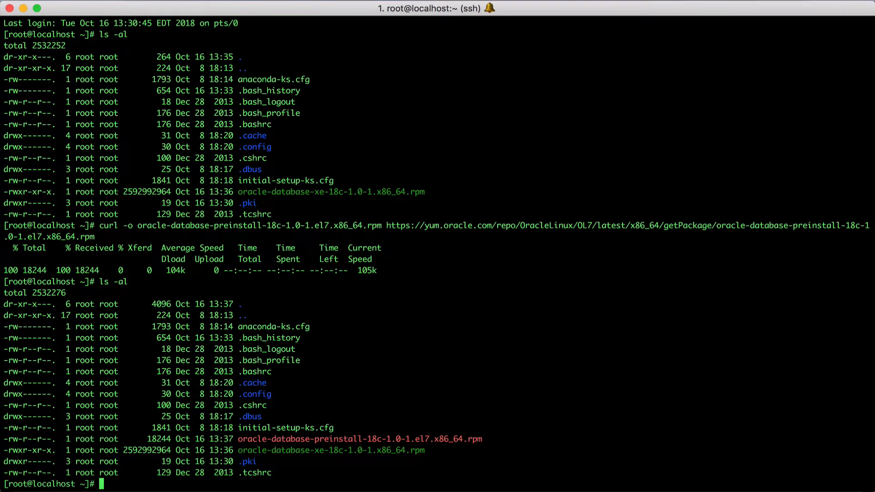
pyautogui.write('yum localinstall oracle-database*18')
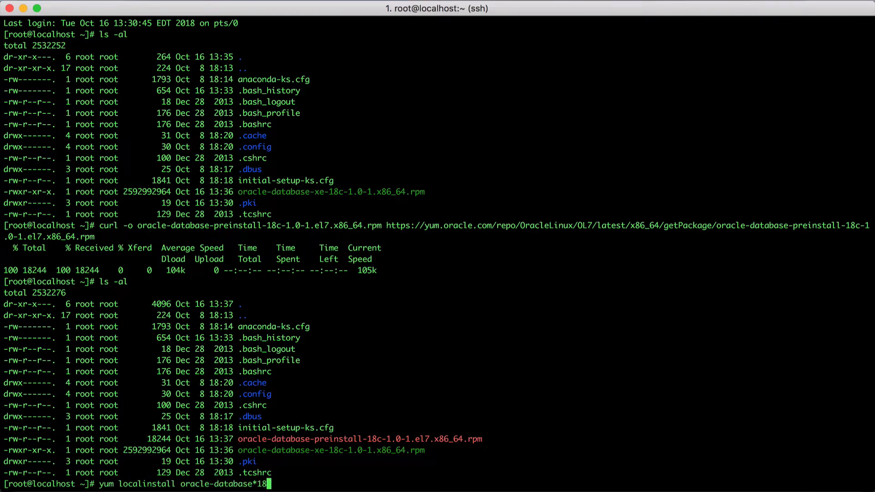
# Run yum localinstall on the preinstall and XE 18c rpms, answering y, until Complete!
pyautogui.press('Return')
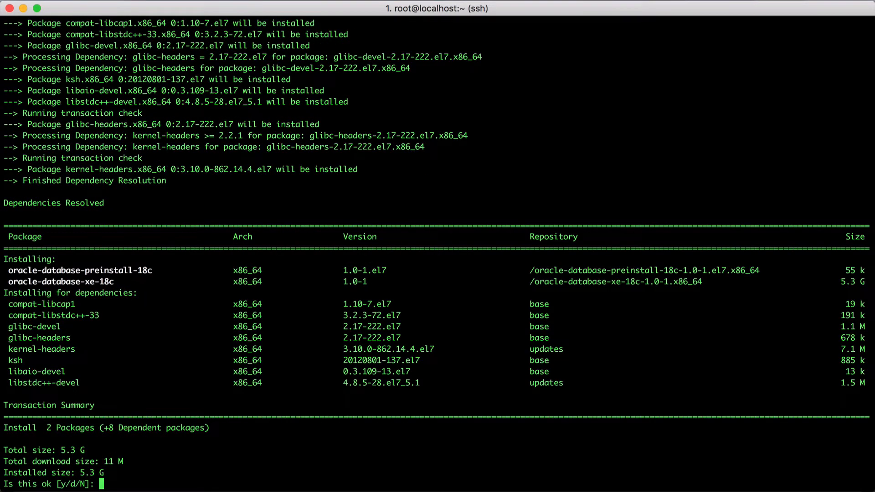
pyautogui.write('y')
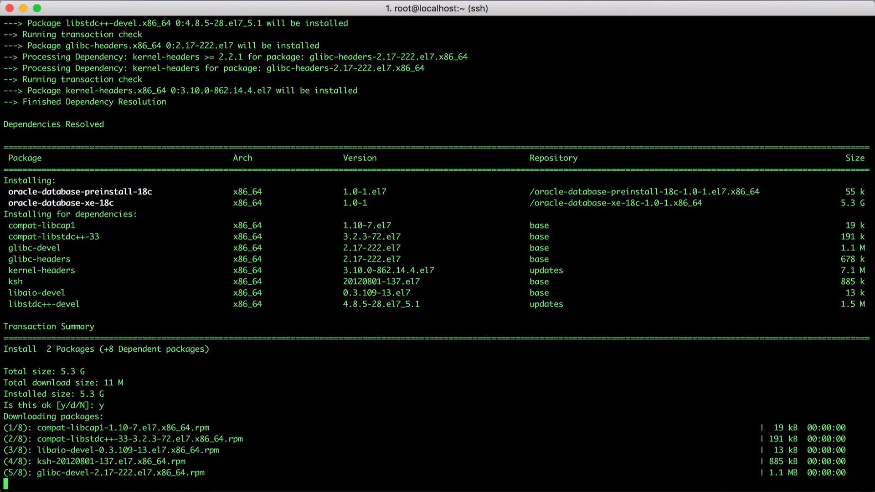
pyautogui.scroll(-3)
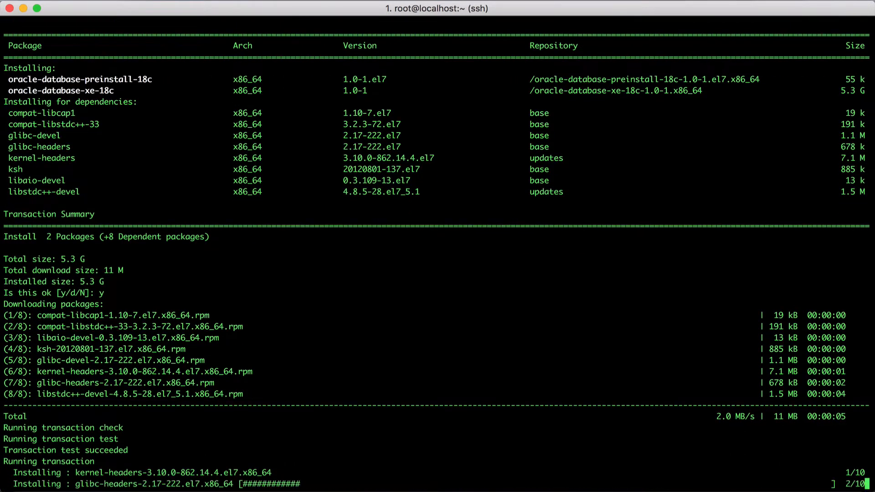
pyautogui.scroll(-3)
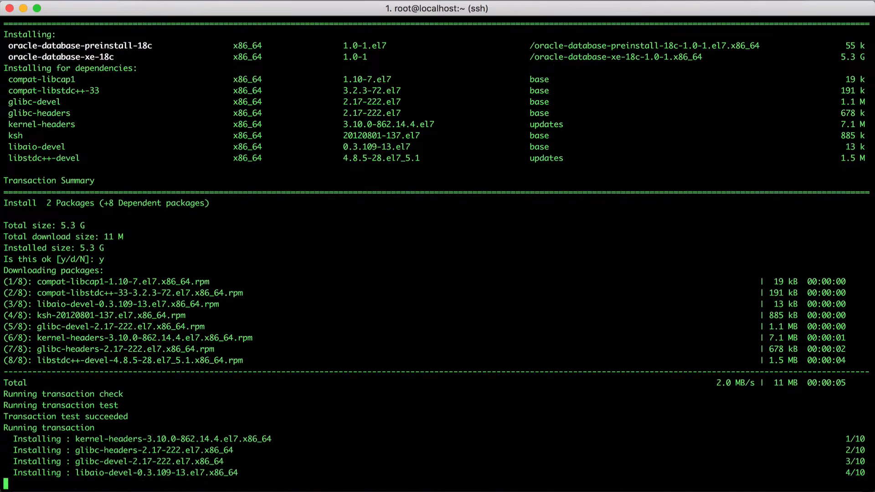
pyautogui.scroll(-3)
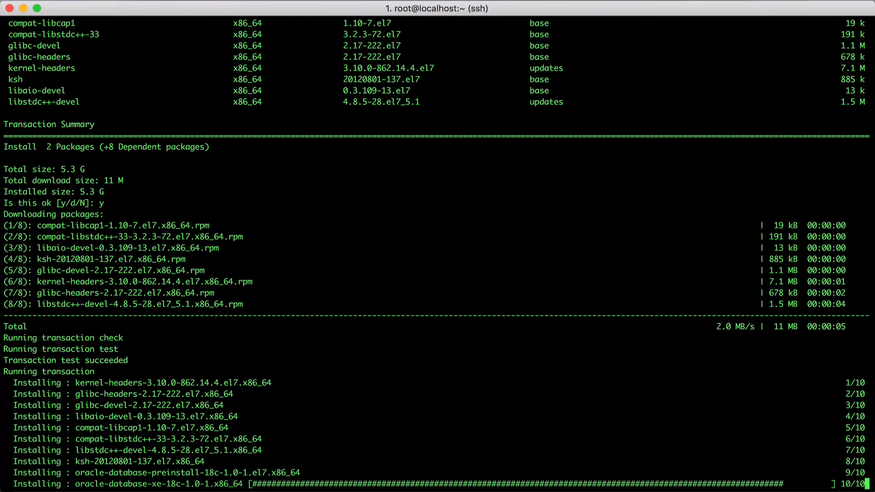
pyautogui.scroll(-3)
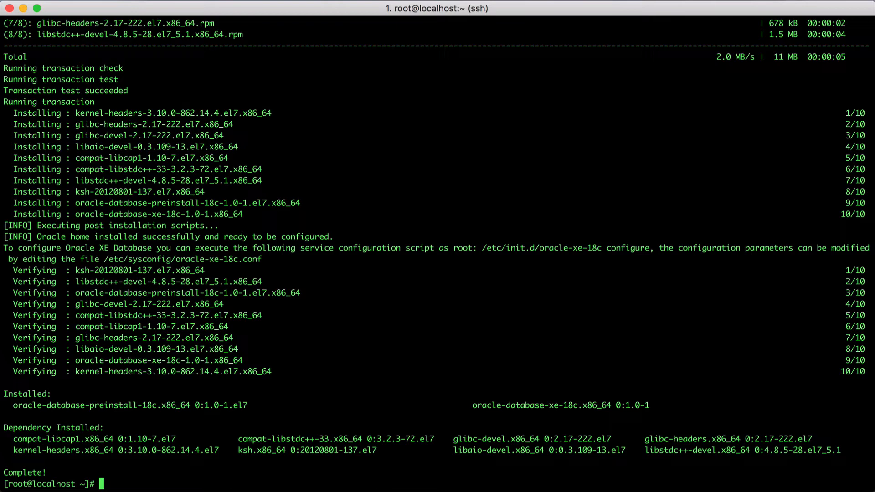
# Run /etc/init.d/oracle-xe-18c configure with a confirmed password until 100% complete
pyautogui.write('/etc/init.d')
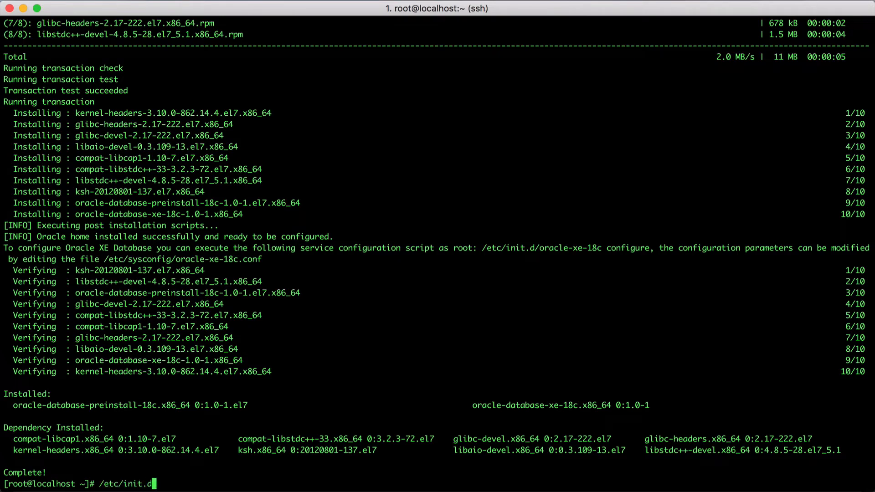
pyautogui.write('/oracle-')
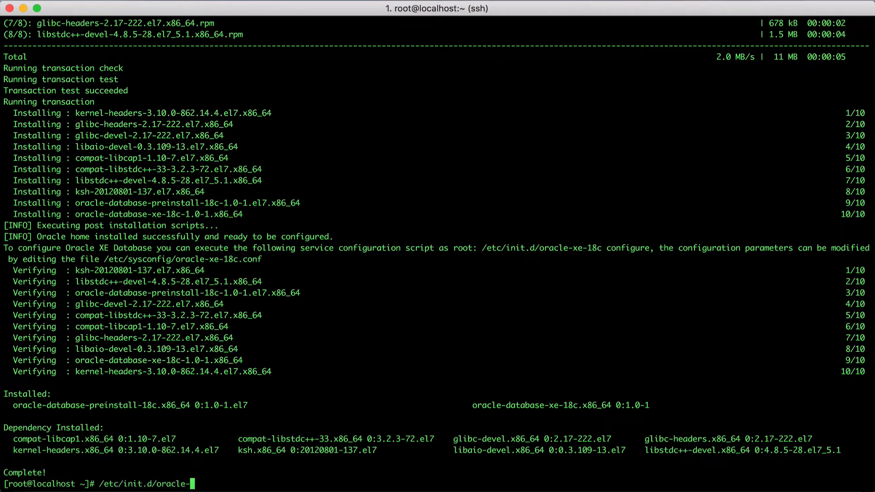
pyautogui.write('xe-18c confi')
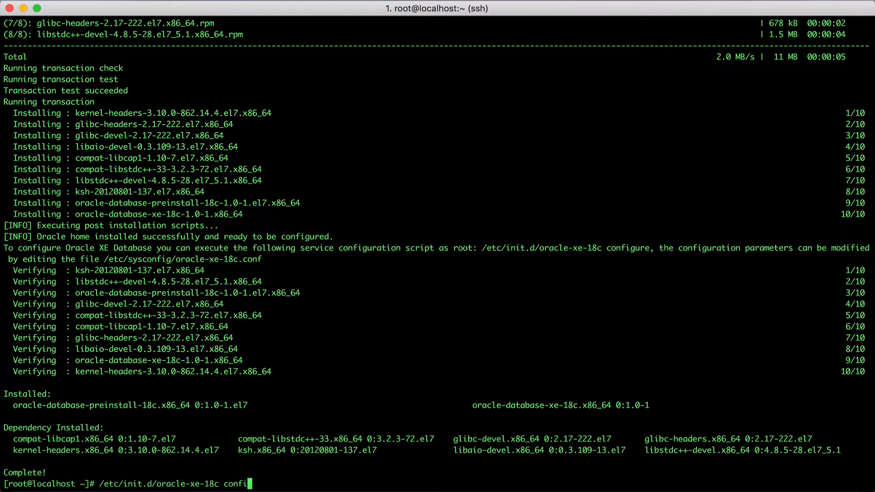
pyautogui.press('Return')
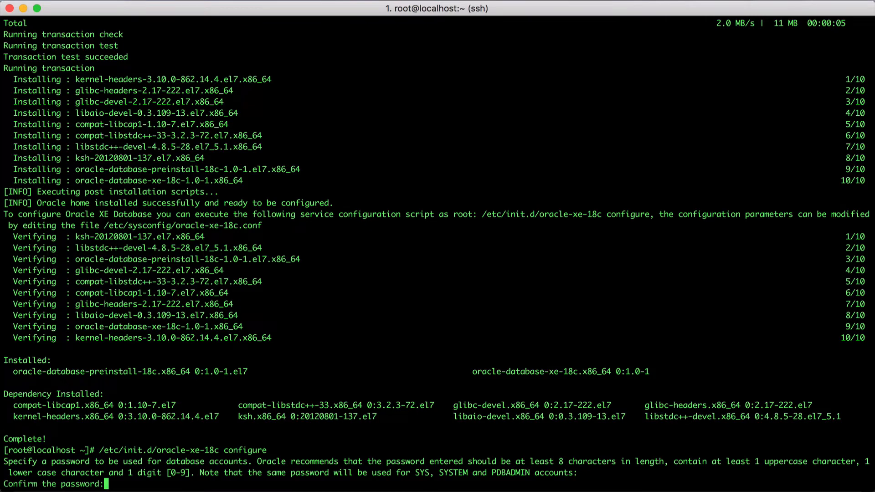
pyautogui.press('Return')
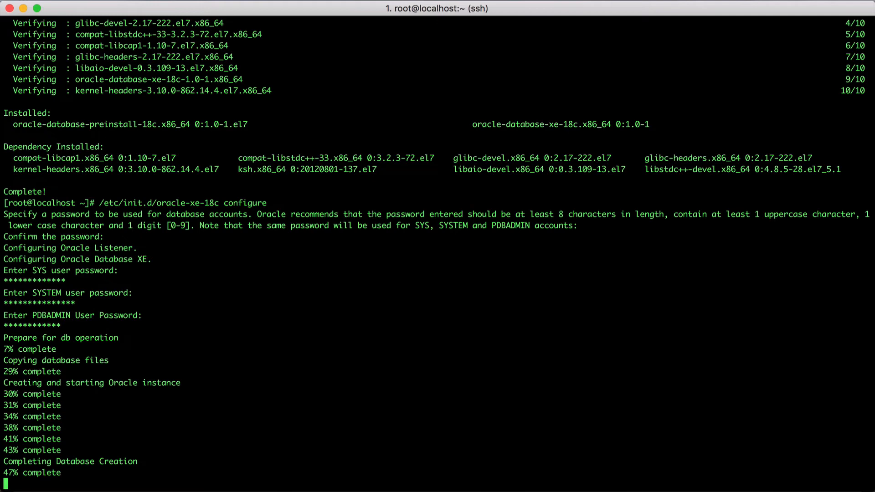
pyautogui.scroll(-3)
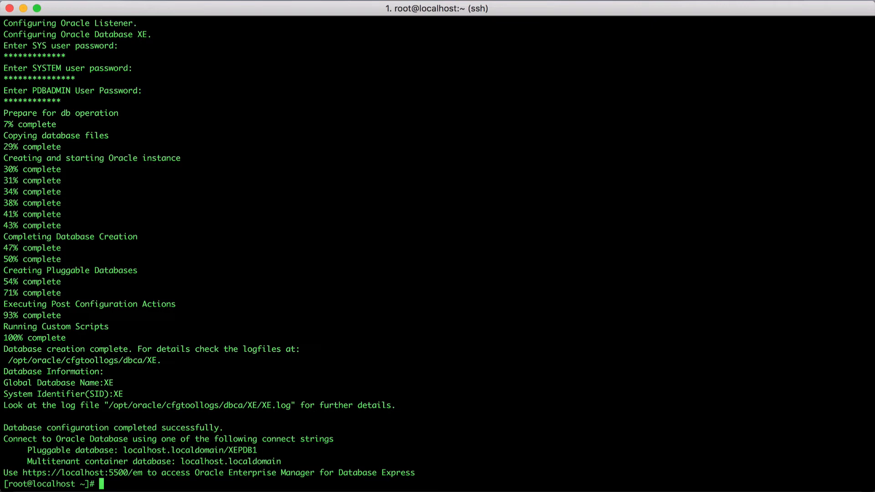
# Exit root, set oraenv to XE, and connect sqlplus as system to localhost:1521/XEPDB1
pyautogui.write('exit')
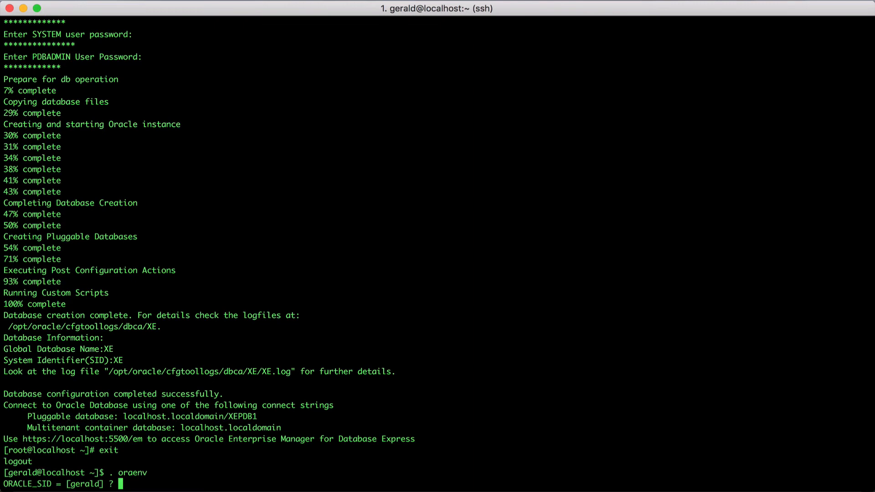
pyautogui.write('XE')
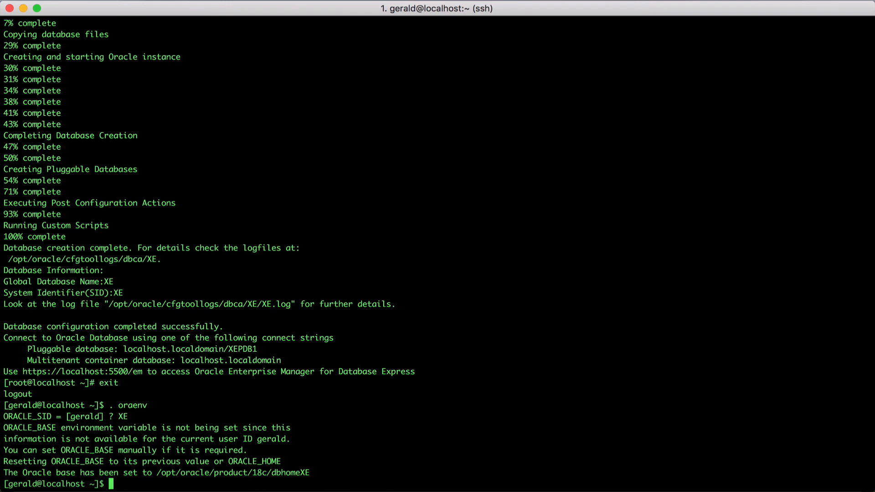
pyautogui.write('sqlplu')
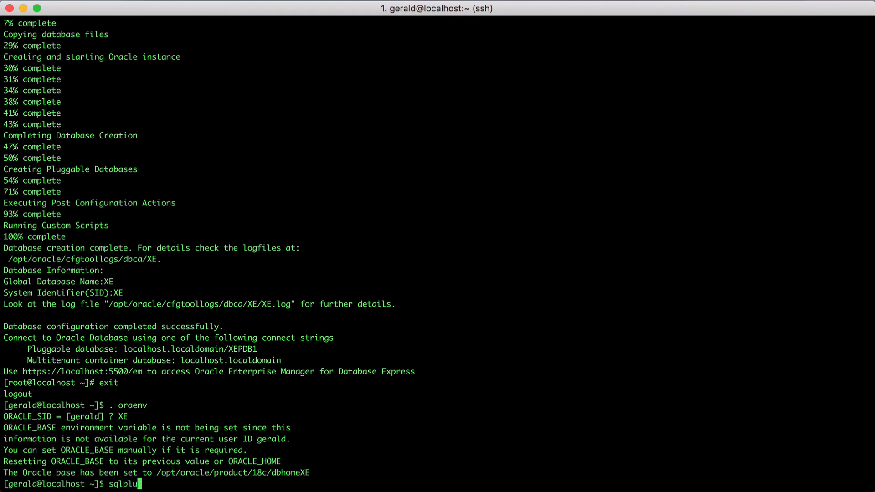
pyautogui.write('system')
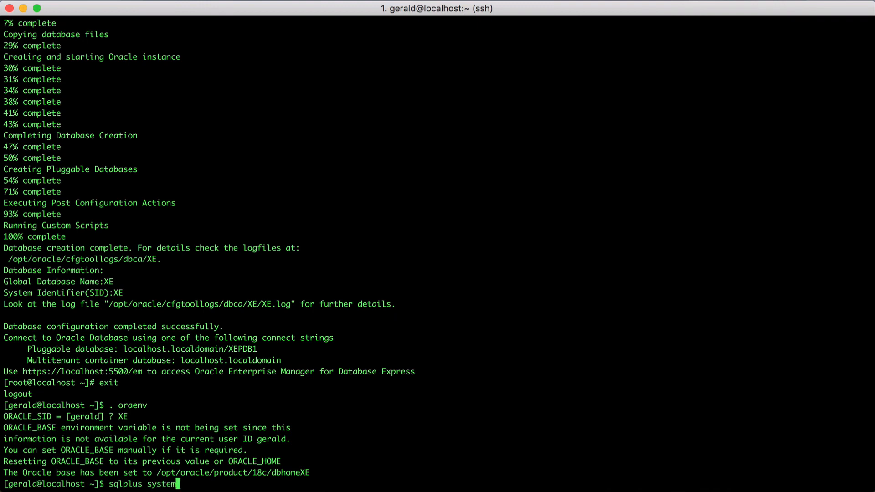
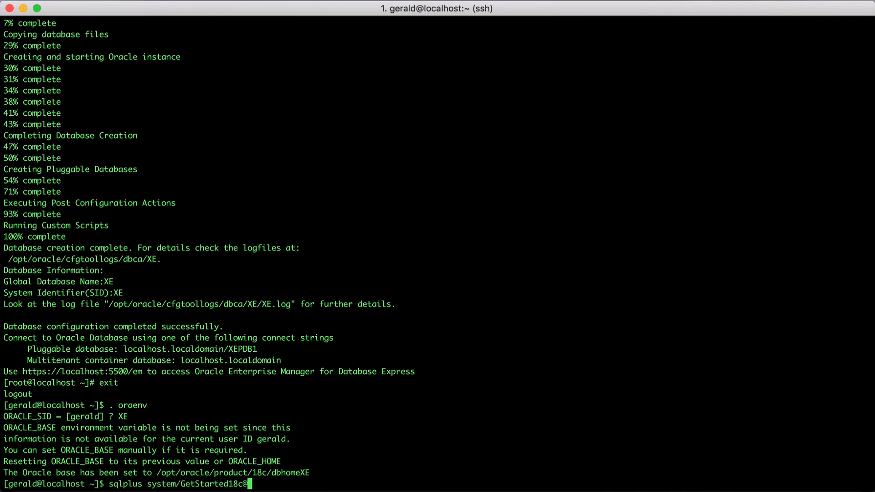
pyautogui.write('//localhost:1521')
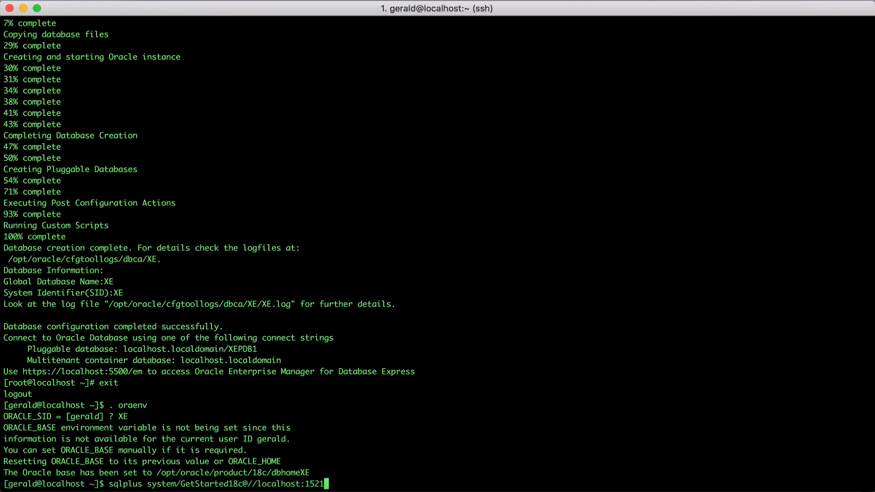
pyautogui.write('XE')
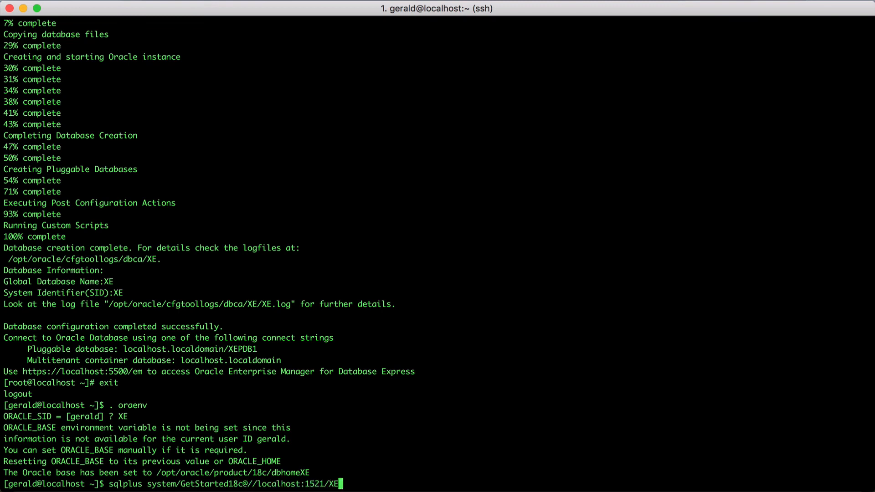
pyautogui.press('Return')
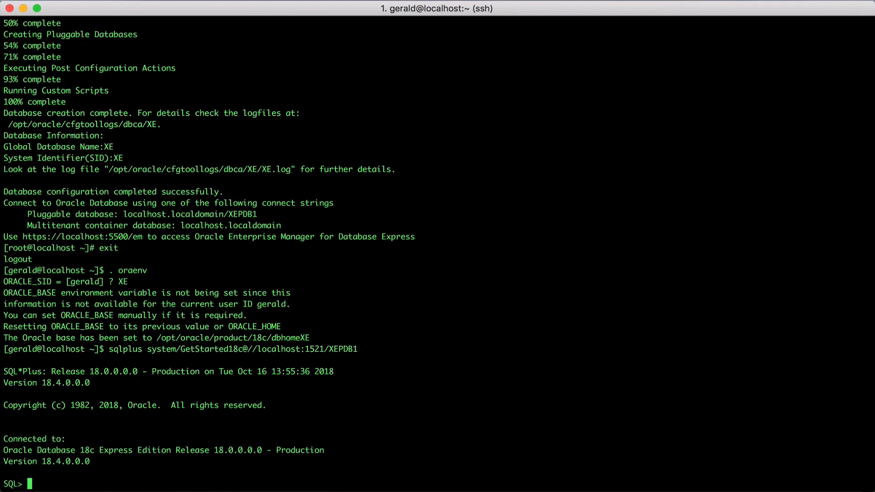